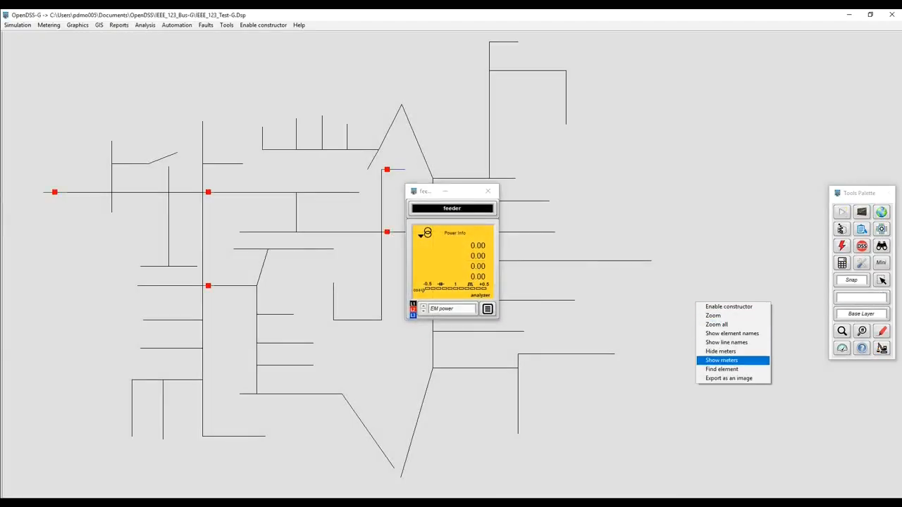
Hide the feeder power meters and run the fault study on the IEEE 123-bus feeder.
click(722, 361)
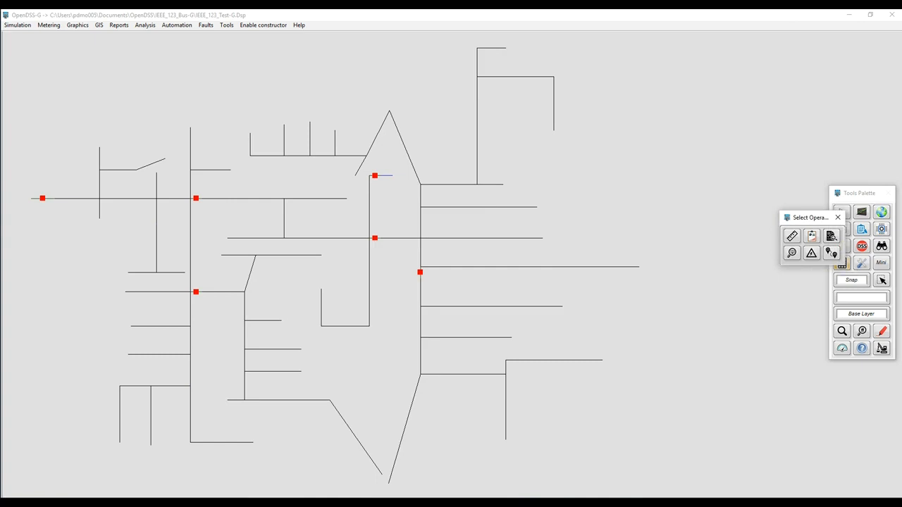
click(838, 217)
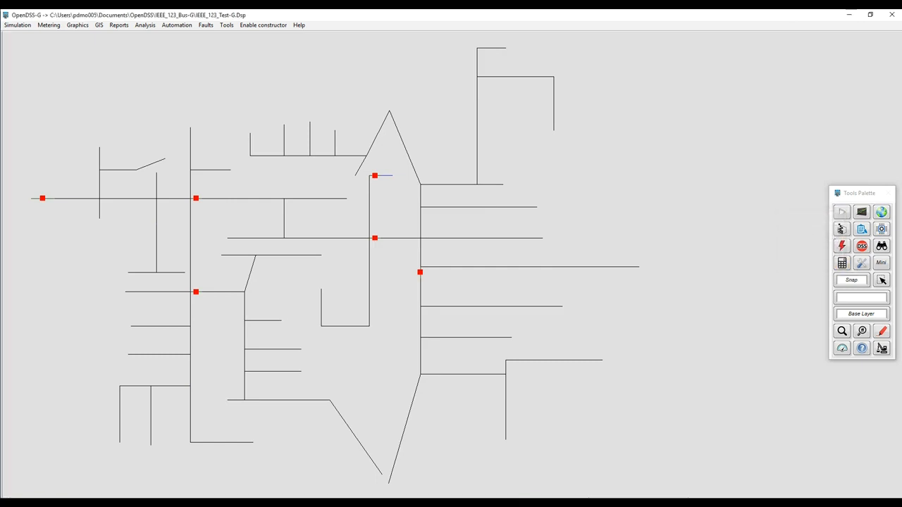
click(144, 25)
text(94)
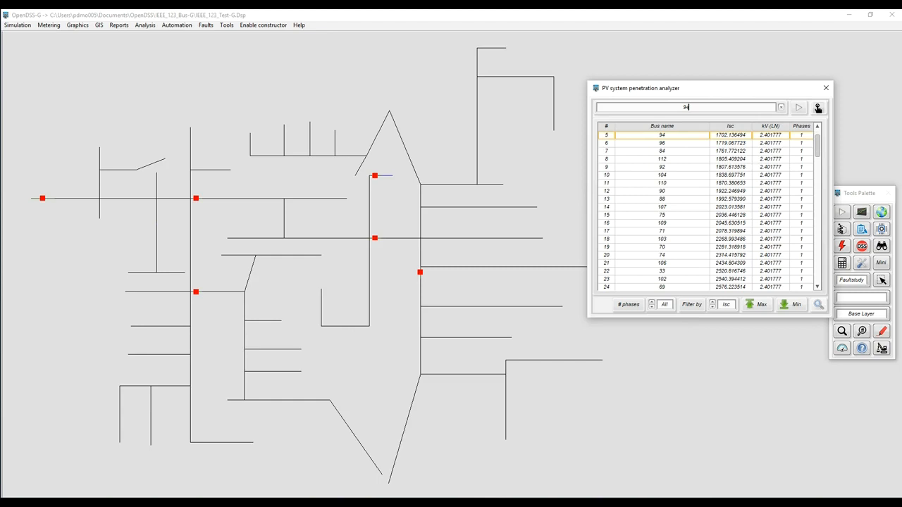
Find bus 104 in the analyzer results and show all bus names on the circuit map.
text(104)
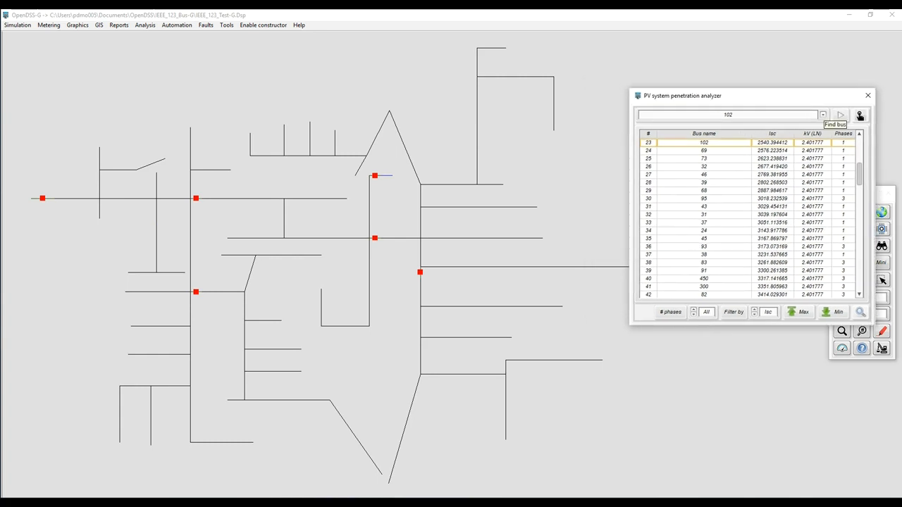
click(860, 116)
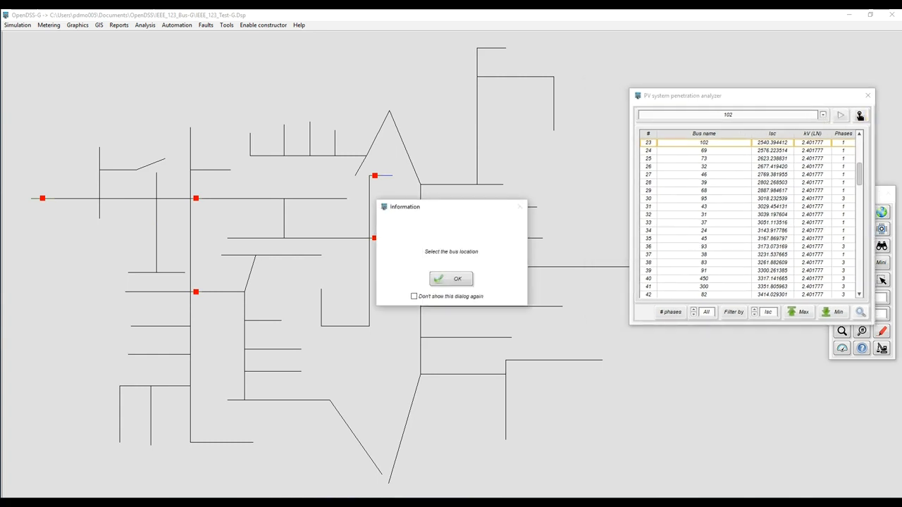
click(451, 279)
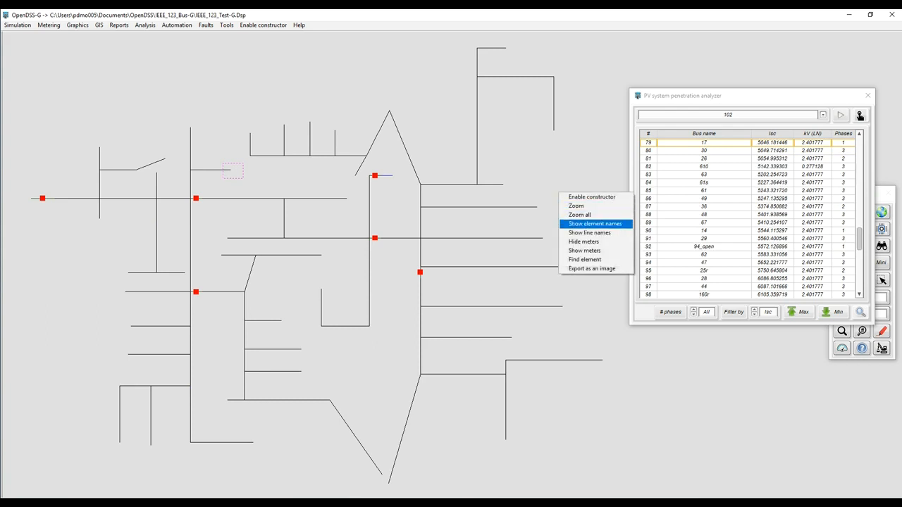
click(595, 223)
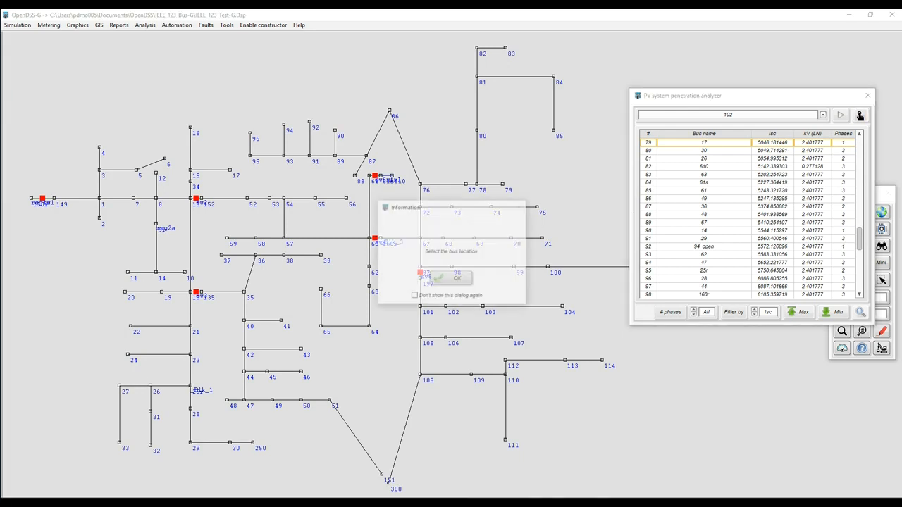
click(456, 276)
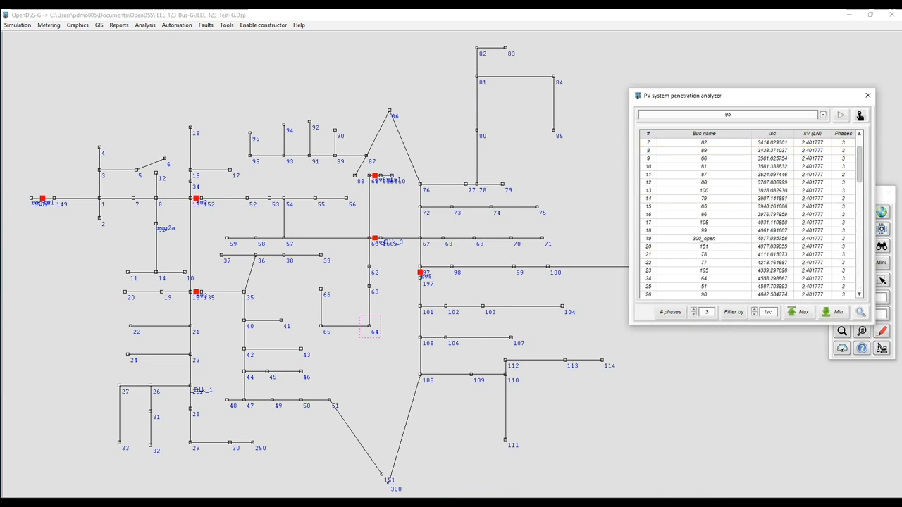
Filter the analyzer list to single-phase buses and export it to Excel.
click(705, 312)
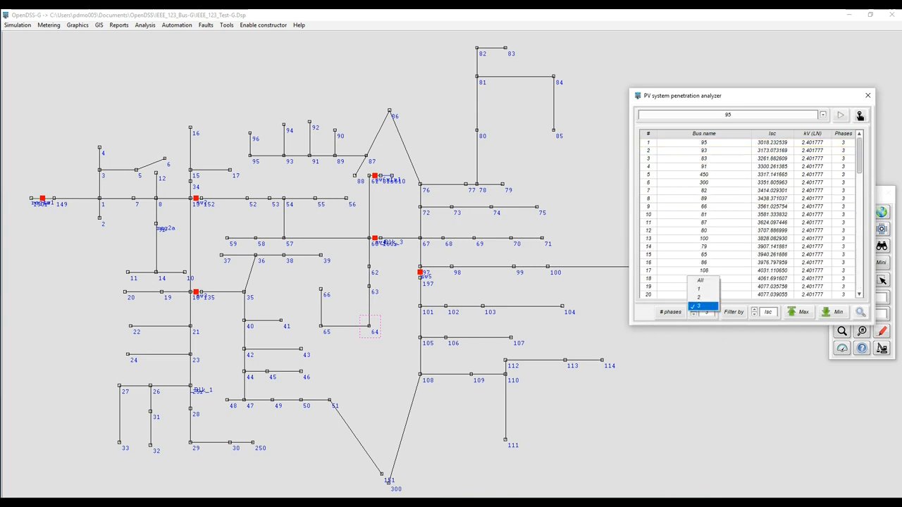
click(698, 289)
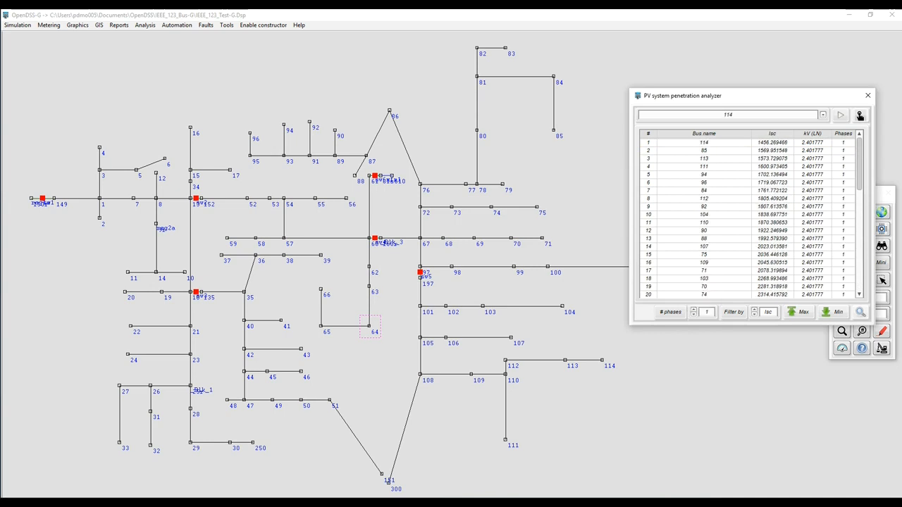
click(706, 312)
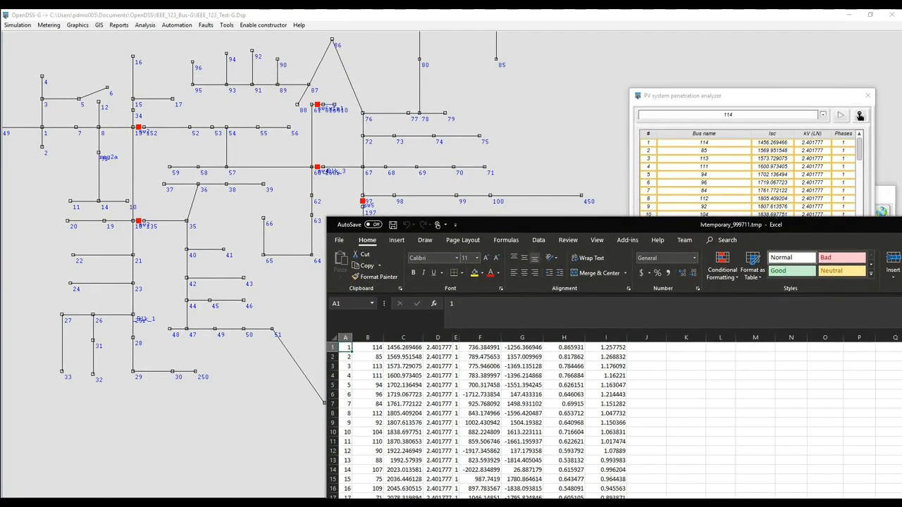
Insert a header row with Phases, I real, I Imag and ZSc above the exported fault data.
click(367, 347)
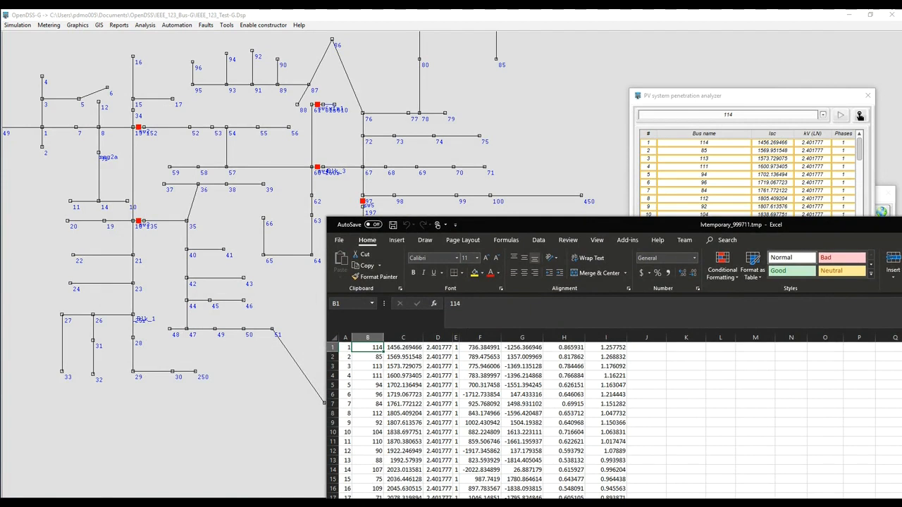
click(437, 347)
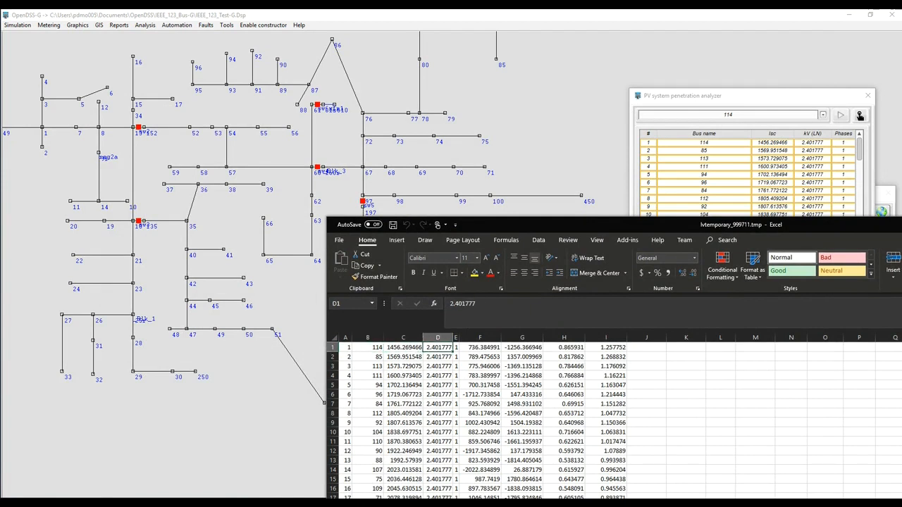
click(455, 346)
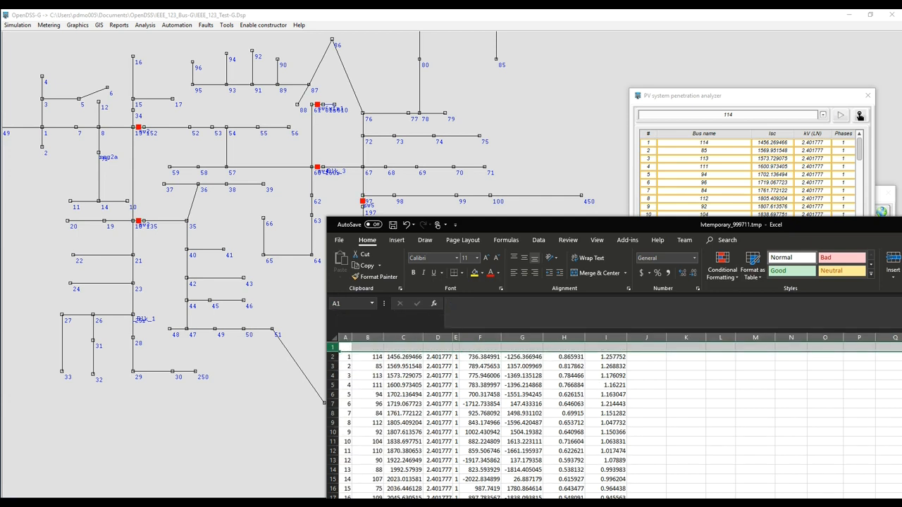
text(Phases)
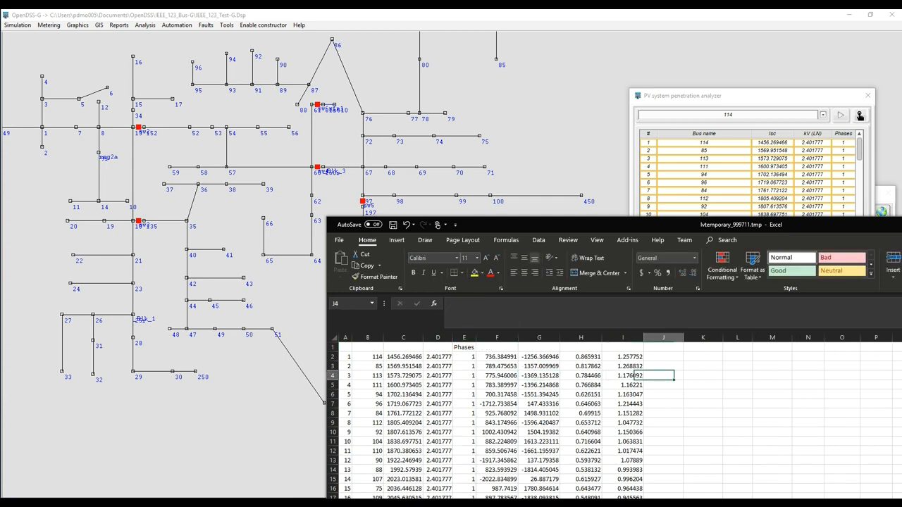
click(663, 367)
text(I real)
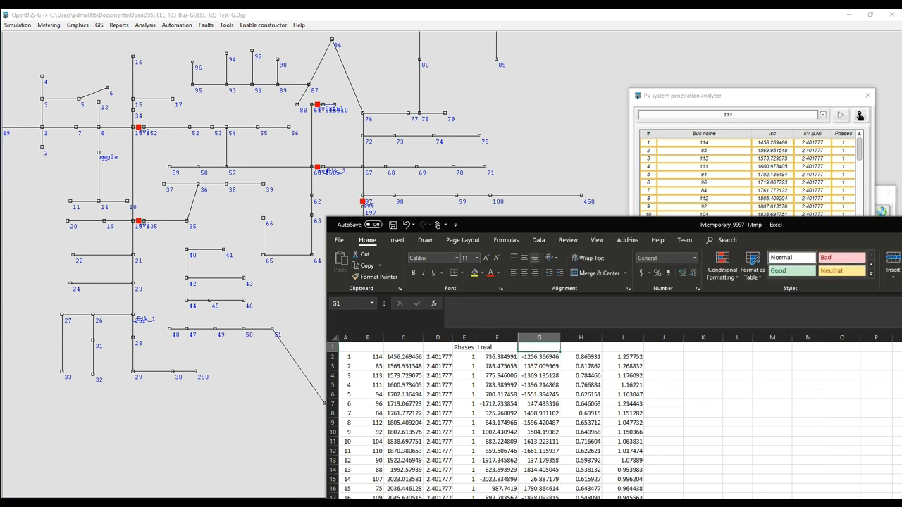
text(I Imag)
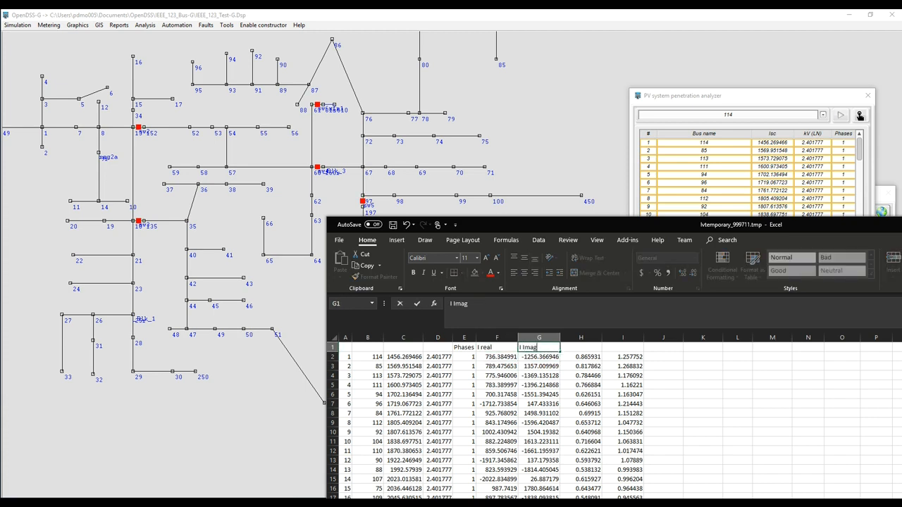
click(581, 347)
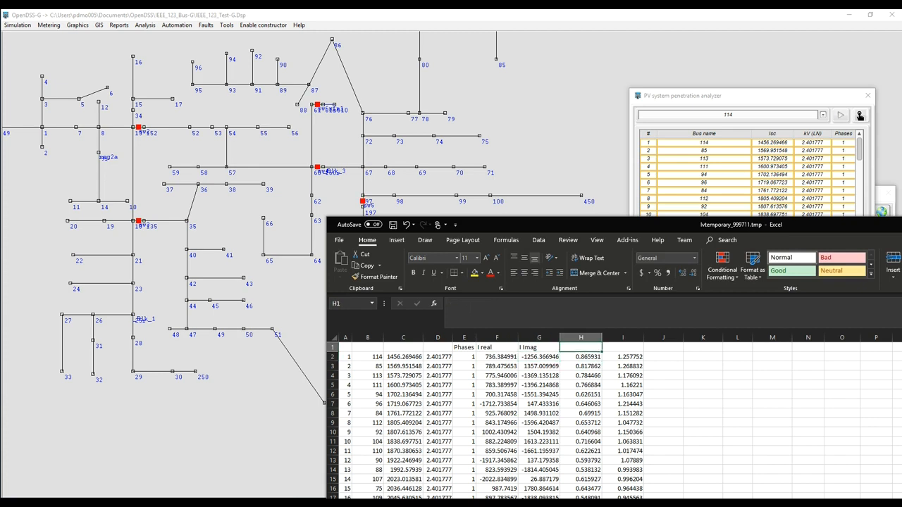
text(ZSc)
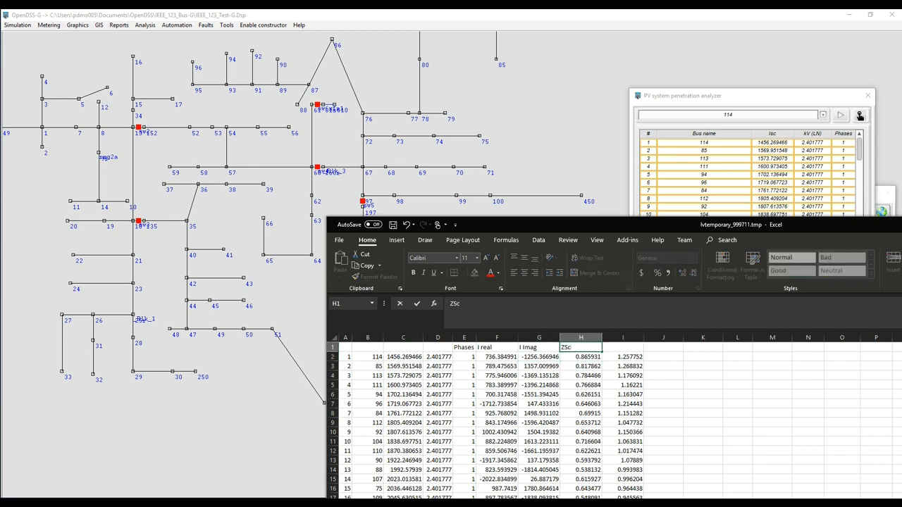
click(623, 347)
text(=)
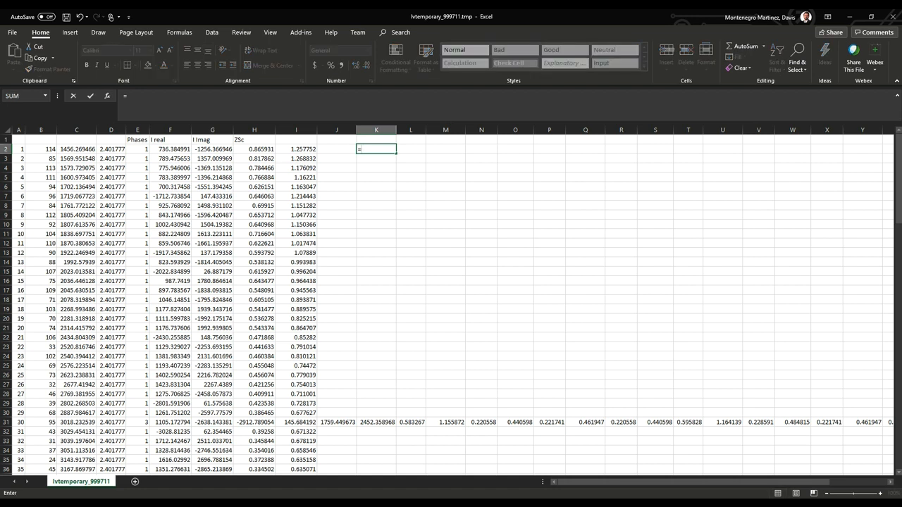
Compute sqrt(I real^2 + I imag^2) = 1456.269466 and highlight the matching values in C1 and K1 yellow.
text(sqrt()
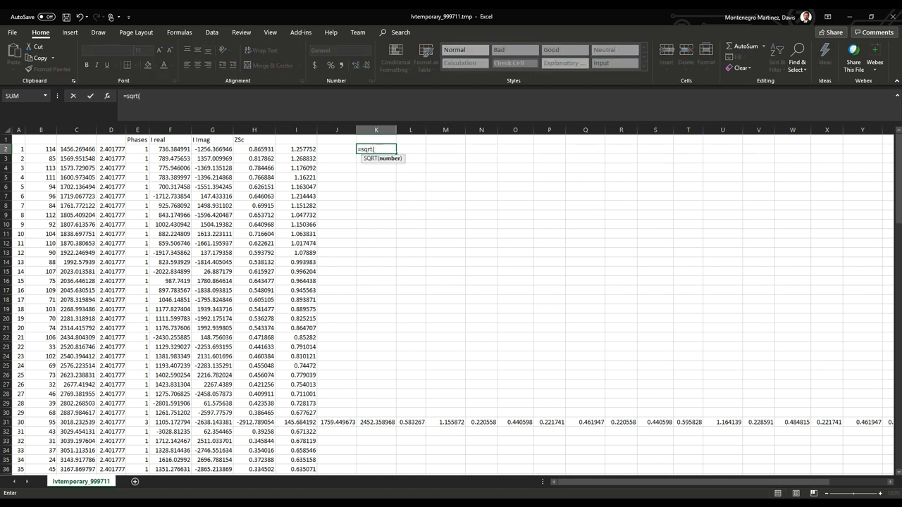
click(169, 150)
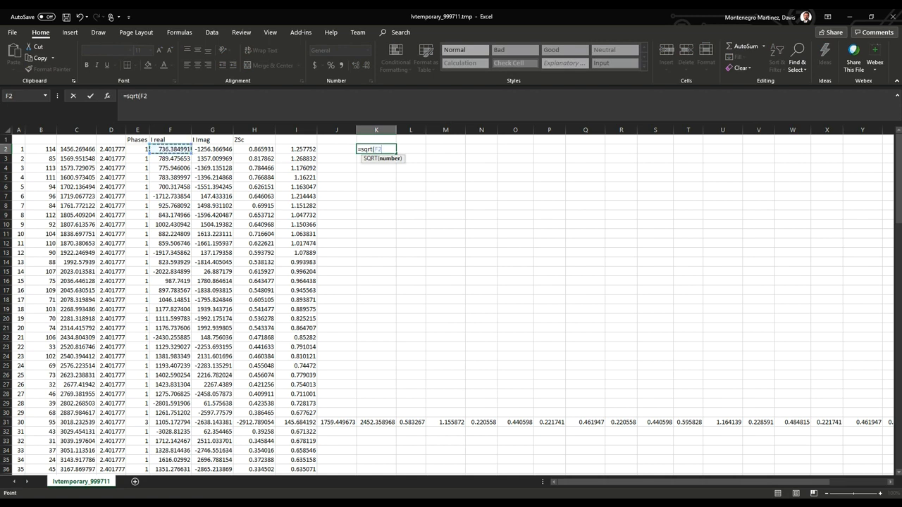
text(^2)
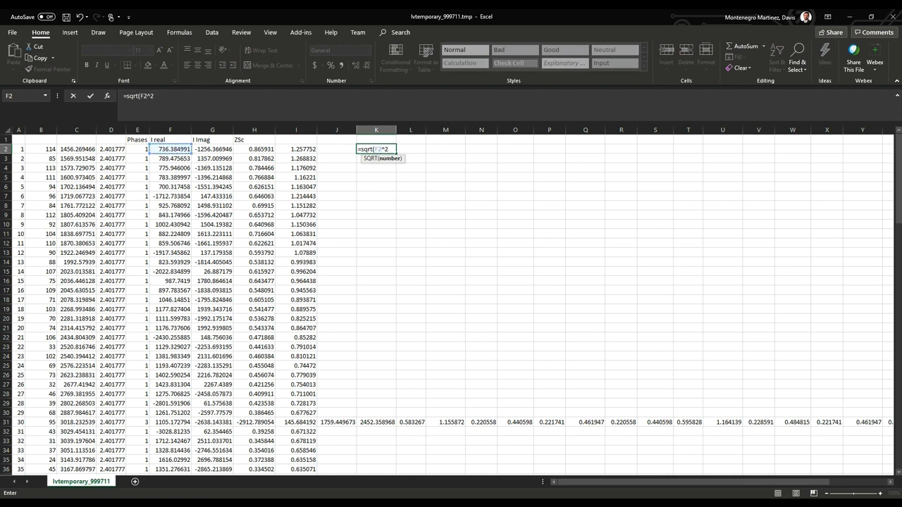
click(212, 149)
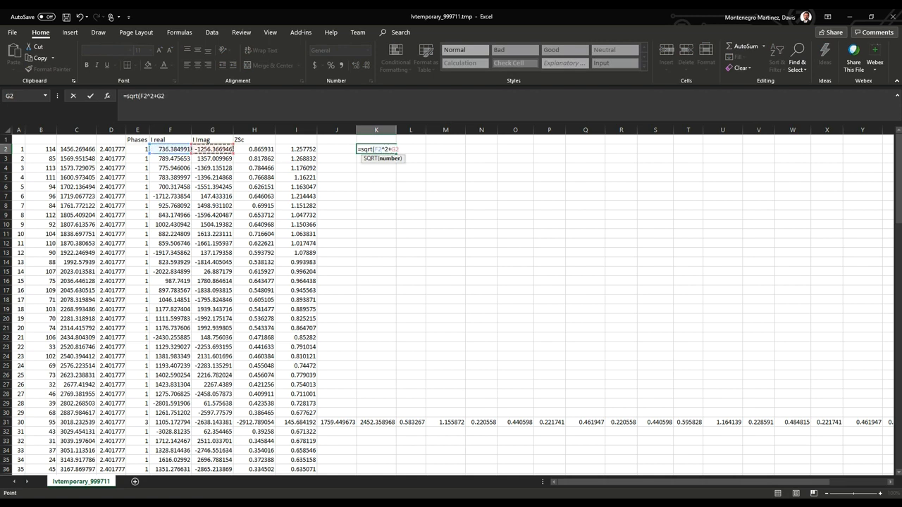
text(^2))
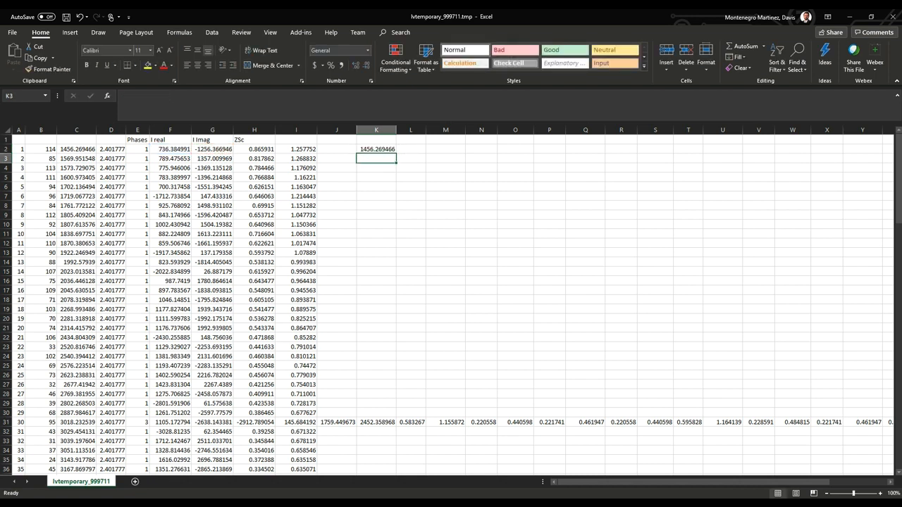
click(376, 150)
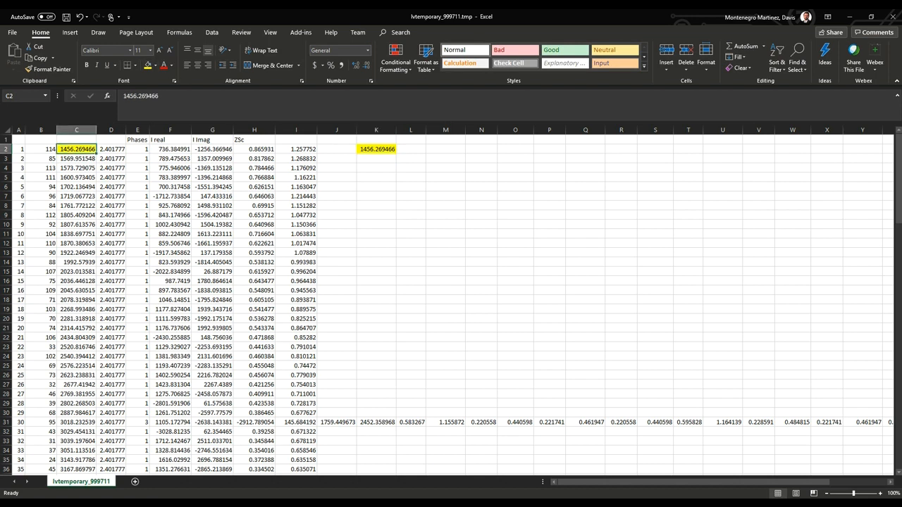
click(412, 150)
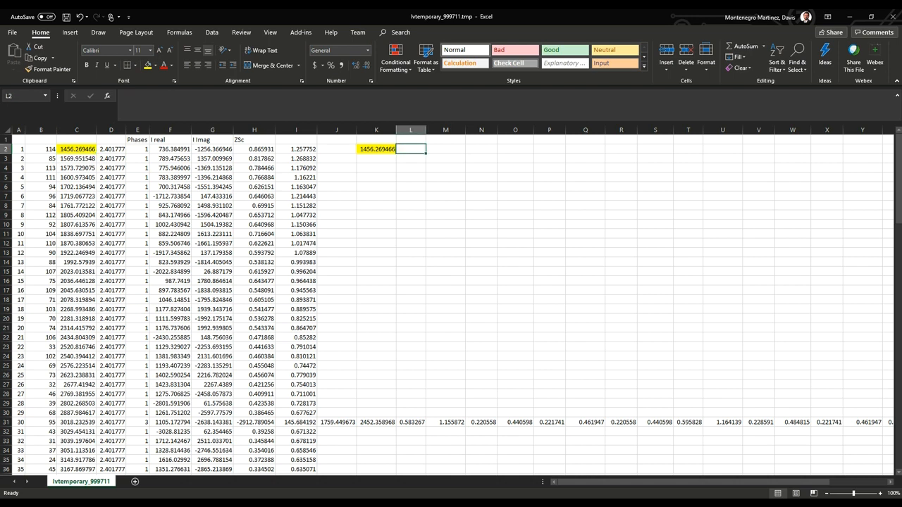
click(254, 149)
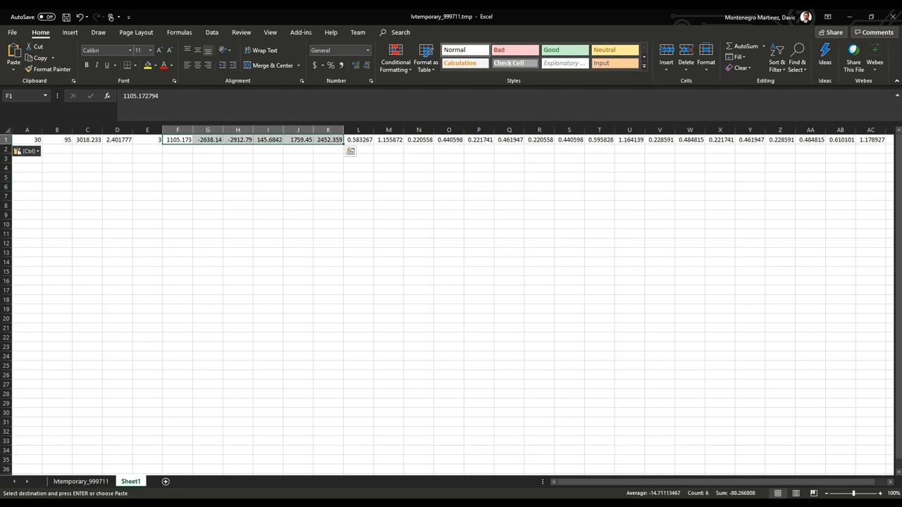
Paste the six phase currents into row 8 of Sheet1 and label I real A, I mag A, I real B.
click(26, 203)
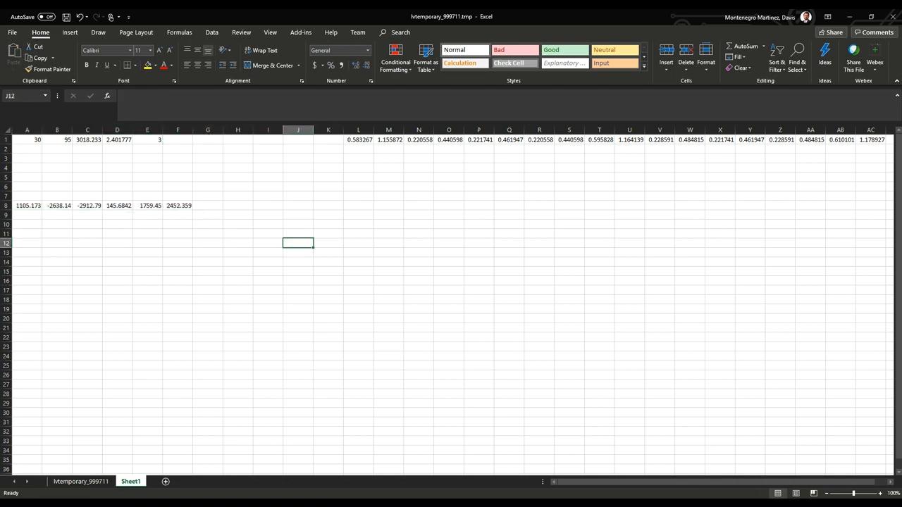
text(I mag)
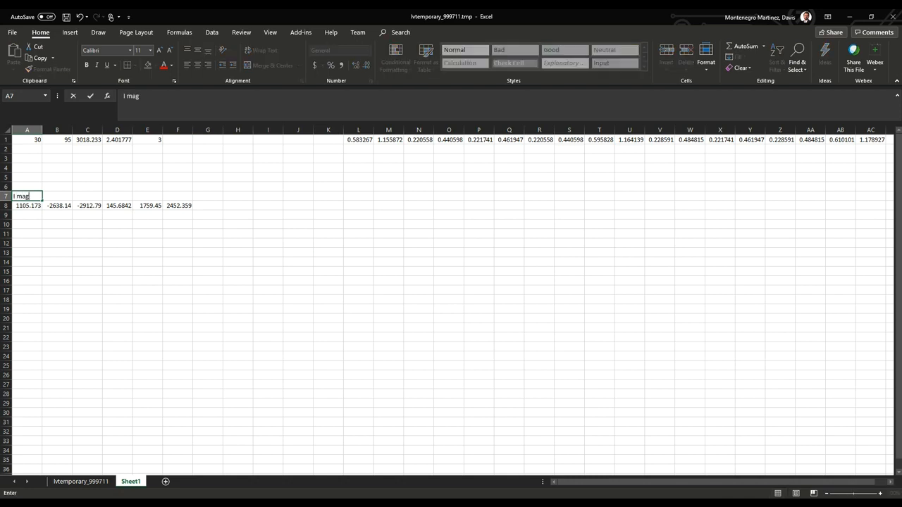
text(A)
click(57, 196)
text(I Imag A)
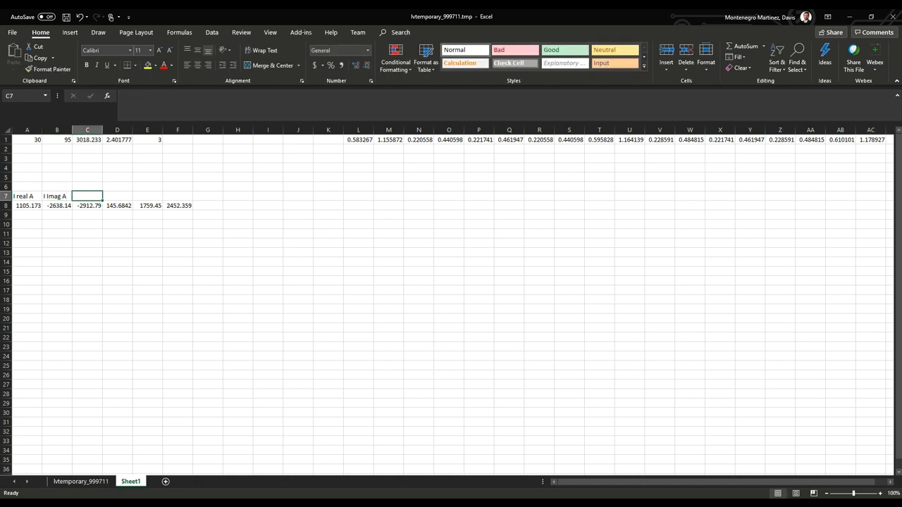
text(I real B)
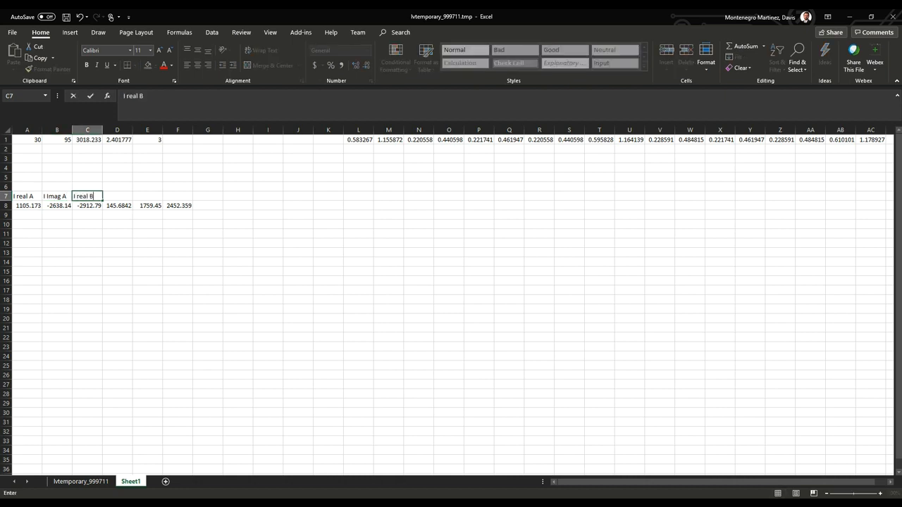
key(Tab)
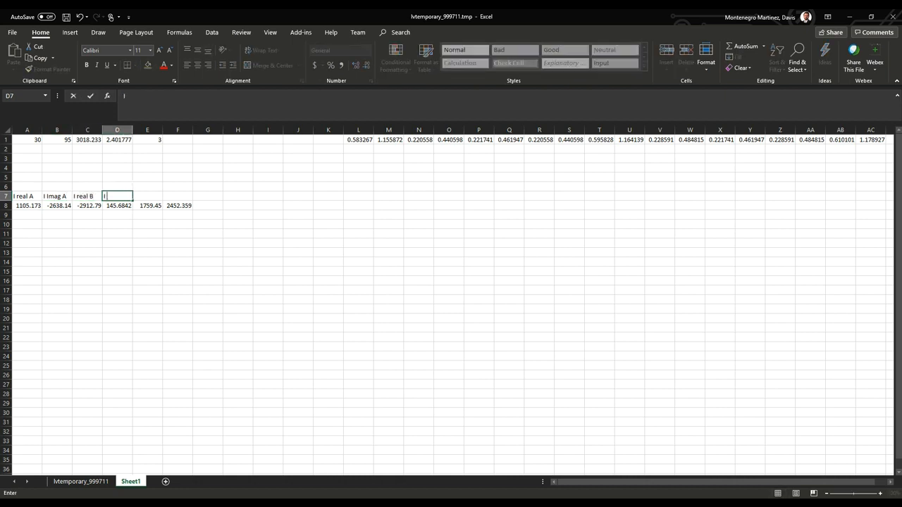
Label the remaining current columns I mag B, I real C and I mag C in row 7.
text(I Ima)
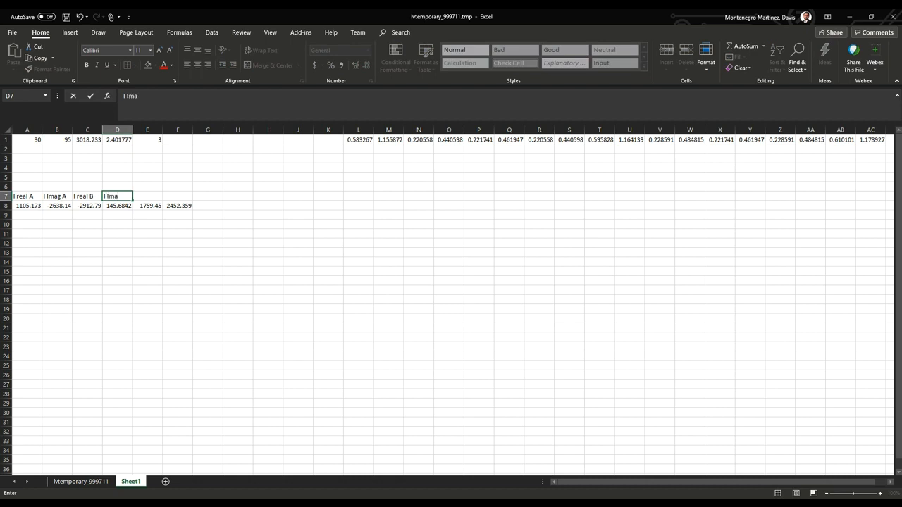
key(enter)
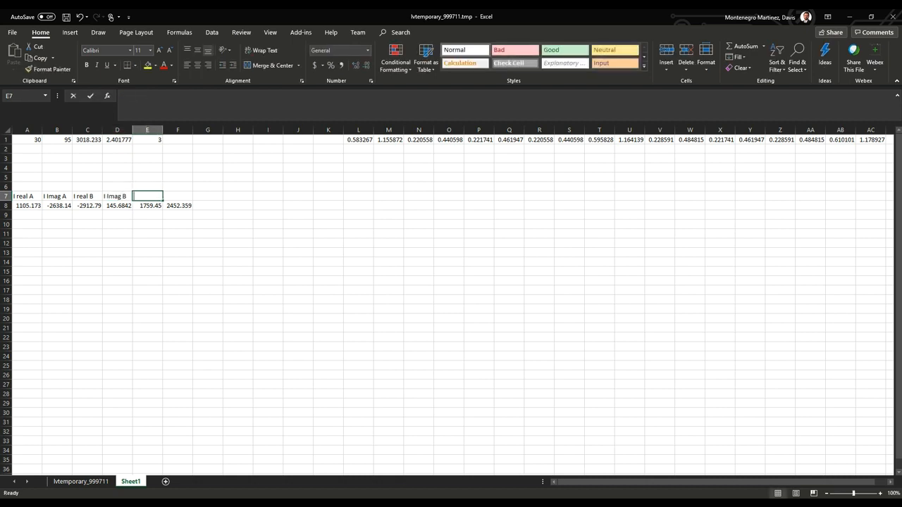
text(I real C)
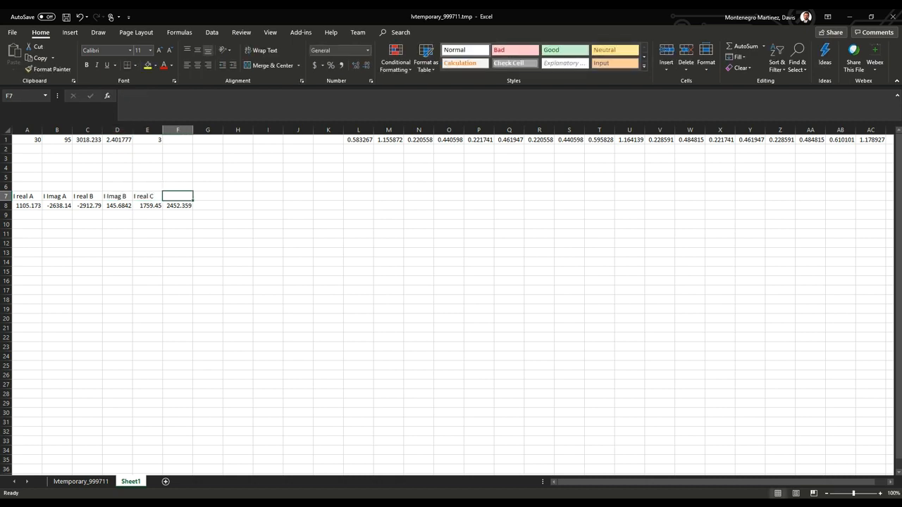
text(I Imag C)
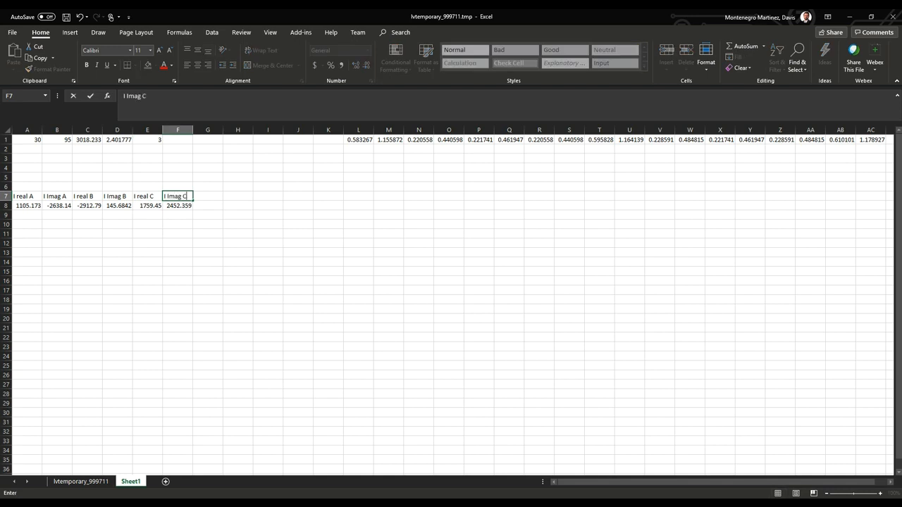
key(Tab)
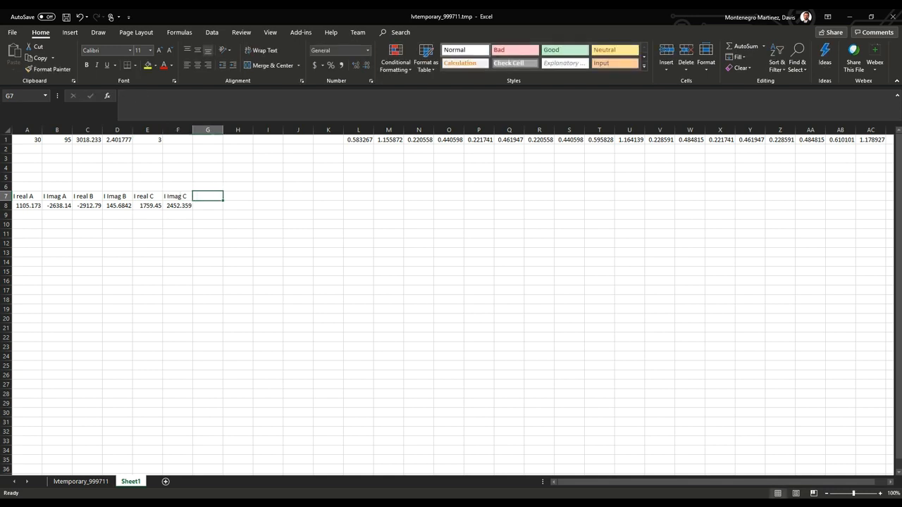
Move the eighteen Zsc values to row 12 of Sheet1 under a Zsc label.
click(358, 139)
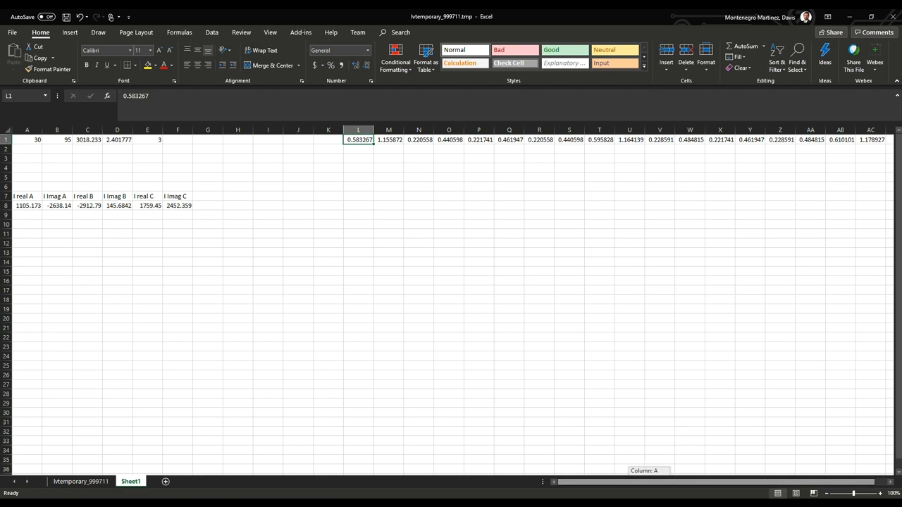
scroll(right, 3)
text(ZSc)
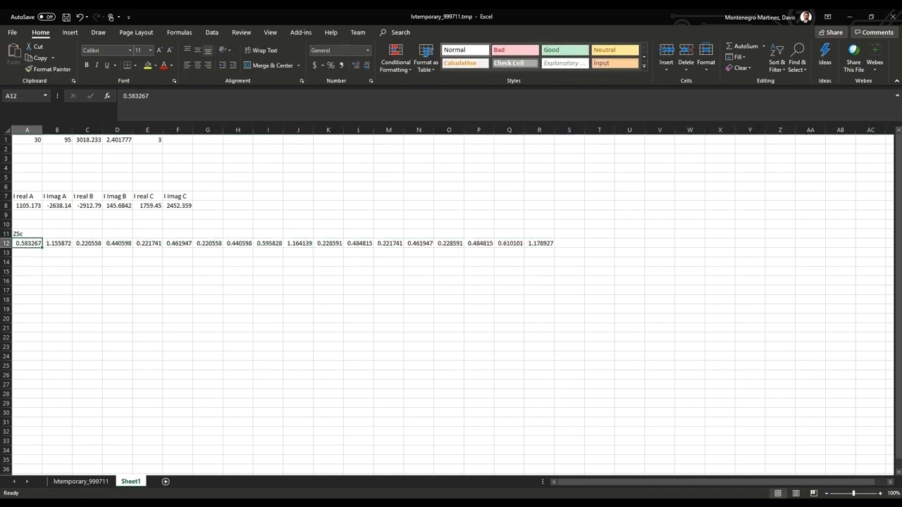
click(57, 243)
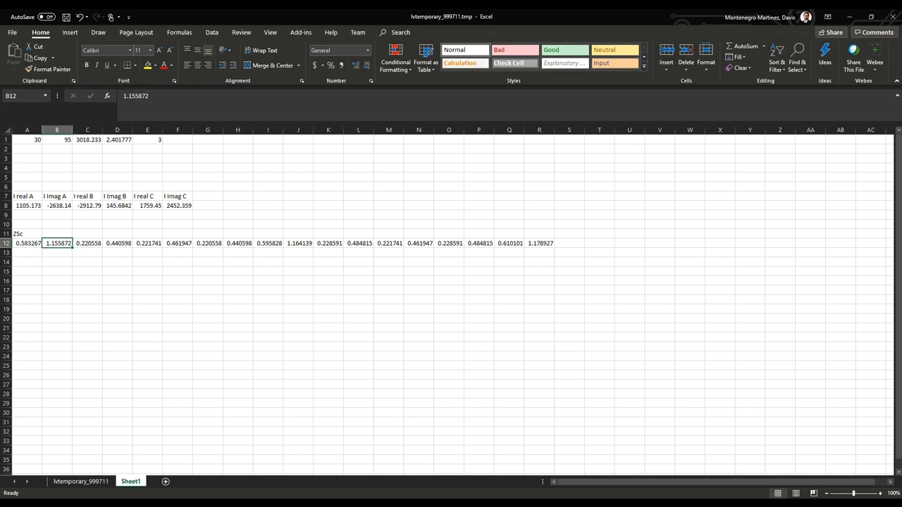
click(29, 242)
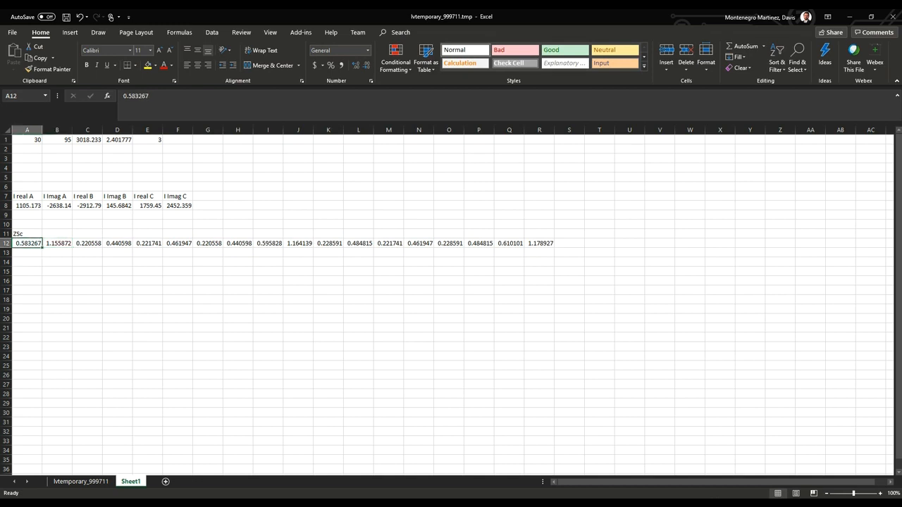
Rearrange the Zsc values into three rows of six (rows 12-14) and fill E12:F12 yellow.
click(207, 242)
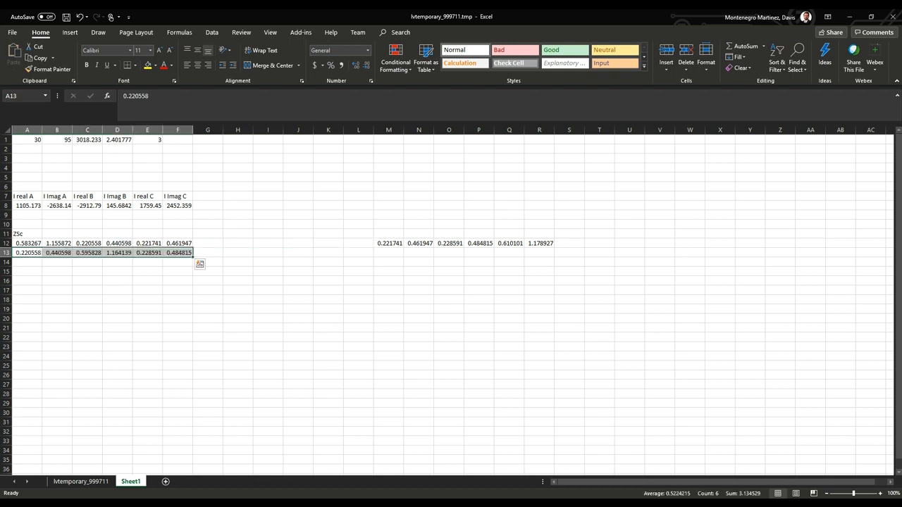
click(479, 243)
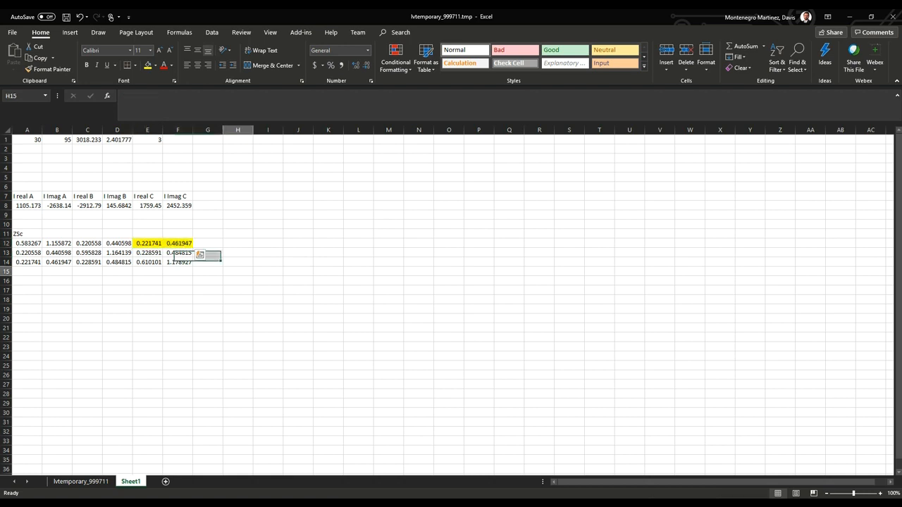
click(237, 271)
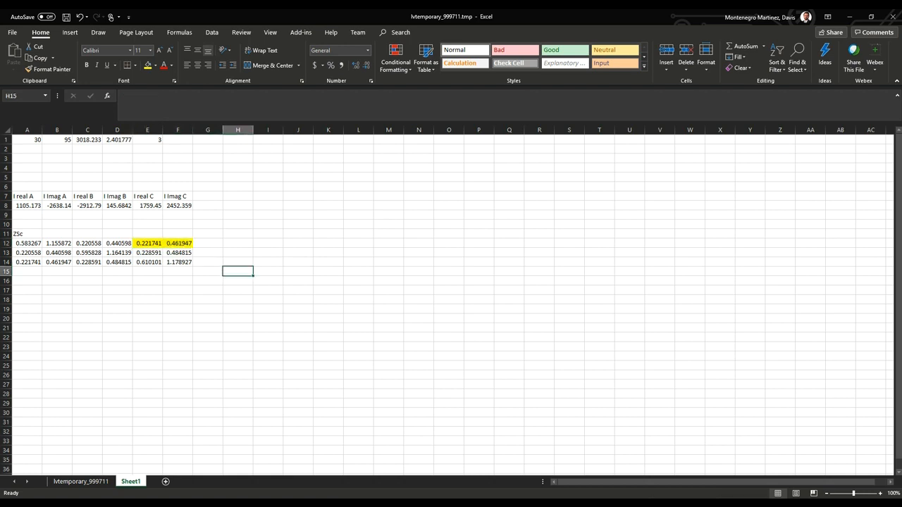
click(236, 243)
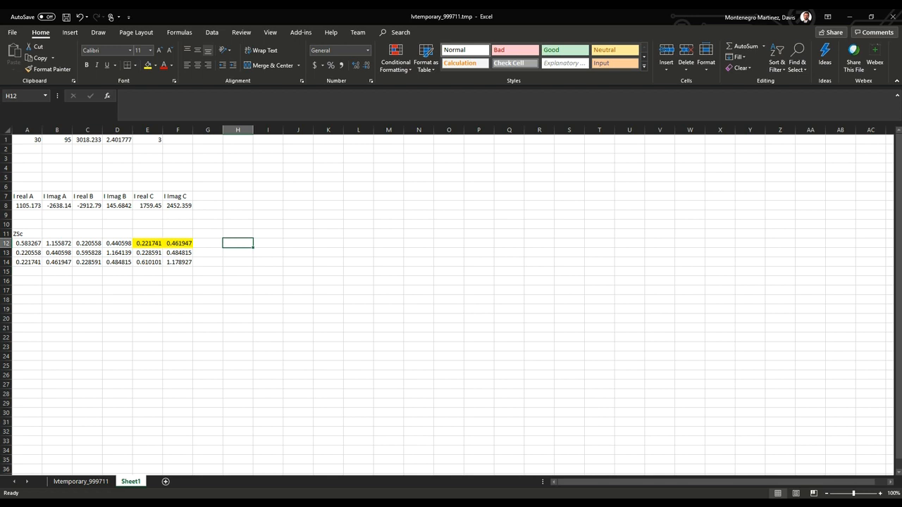
Note R + jX in H12 beside the matrix and return to the Temporary results sheet.
text(R + jX)
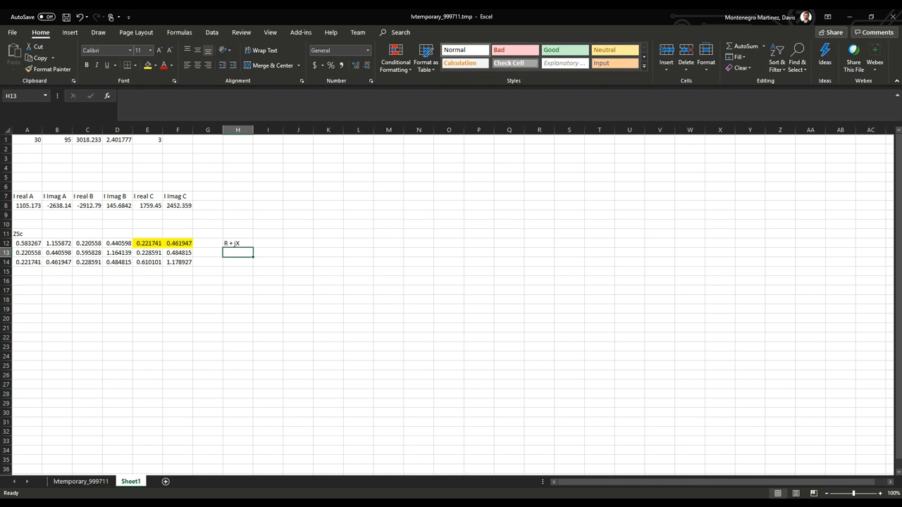
click(237, 242)
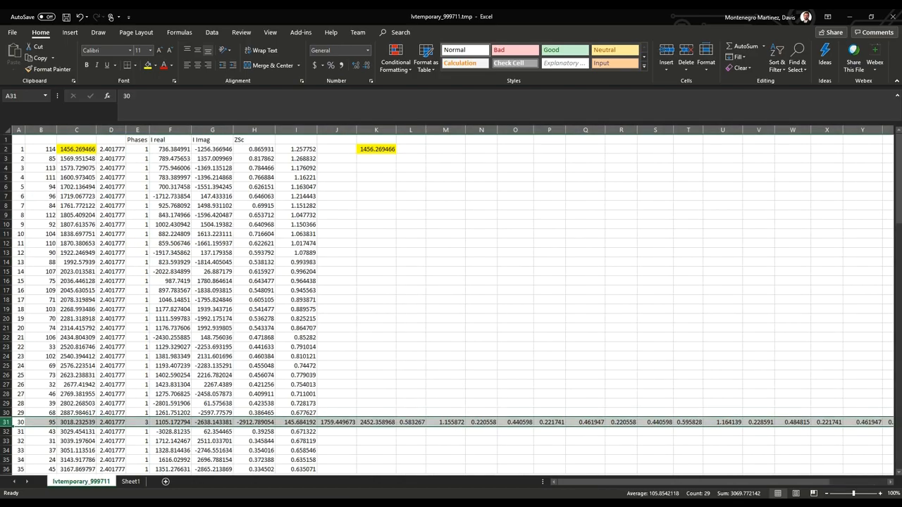
scroll(down, 3)
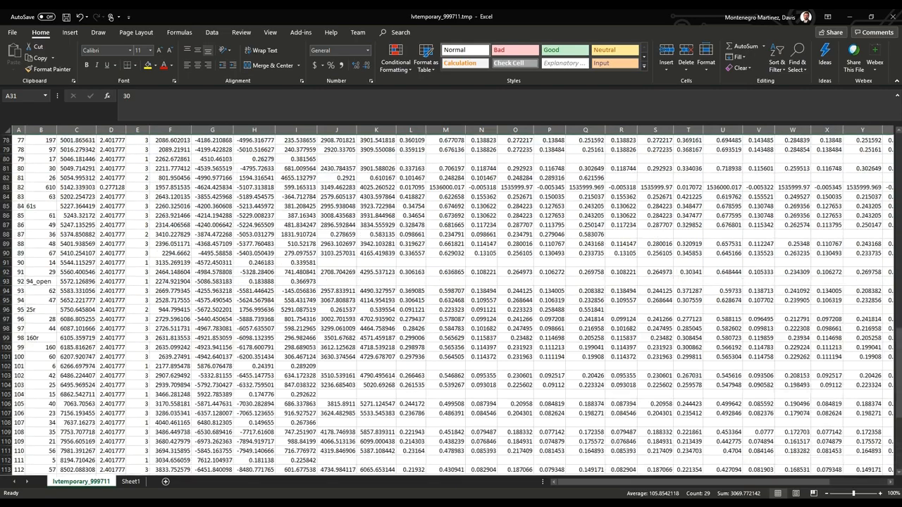